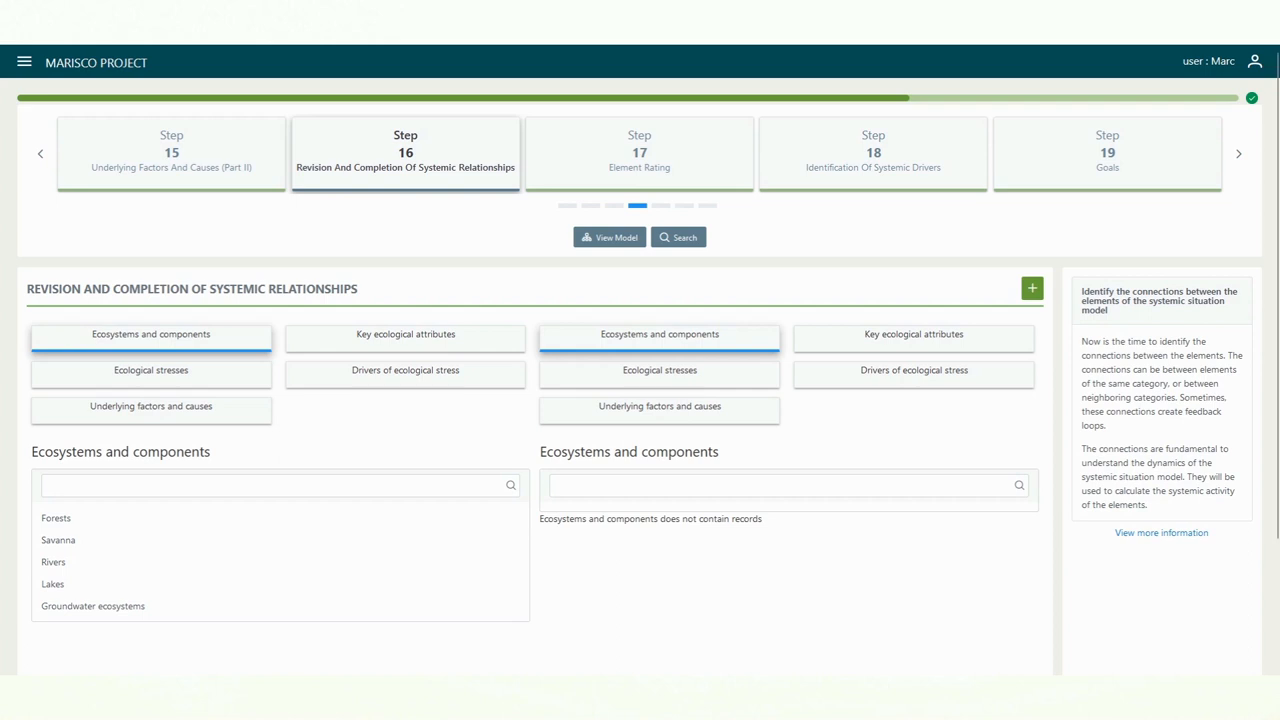
Begin a new relationship from Institutional factors (Underlying factors and causes) to Drivers of ecological stress
click(150, 406)
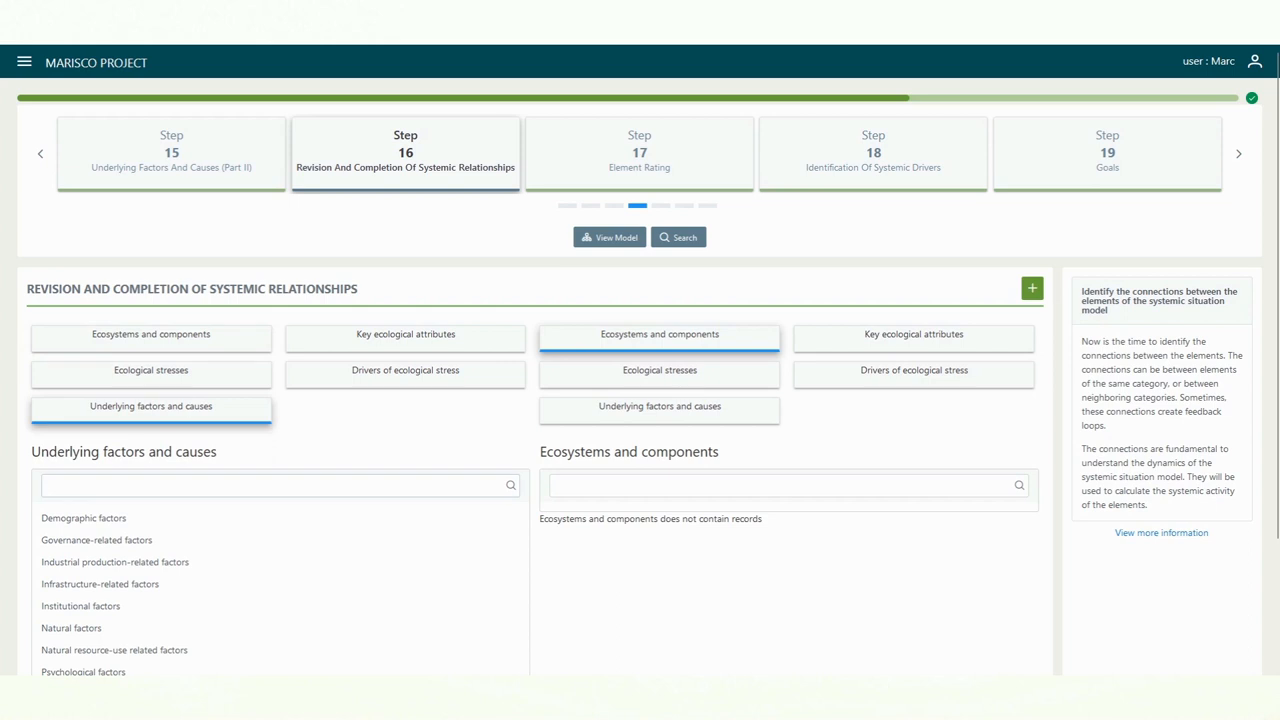
click(80, 606)
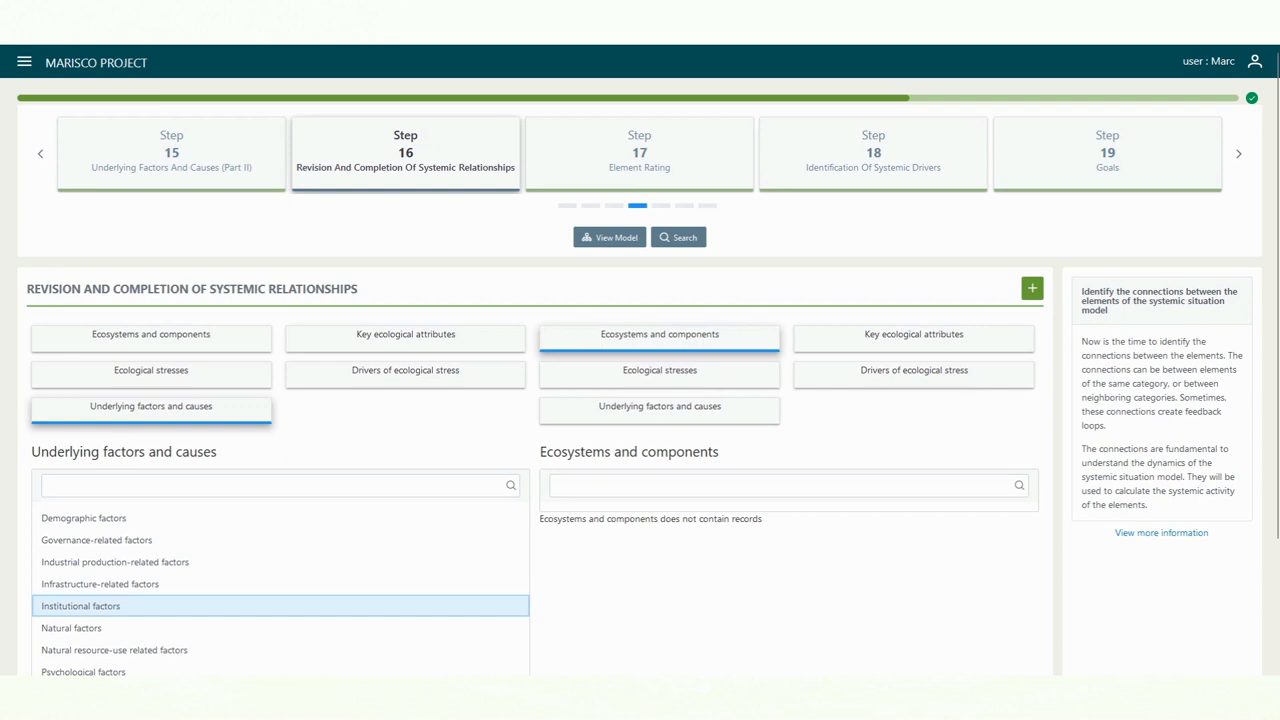
click(913, 370)
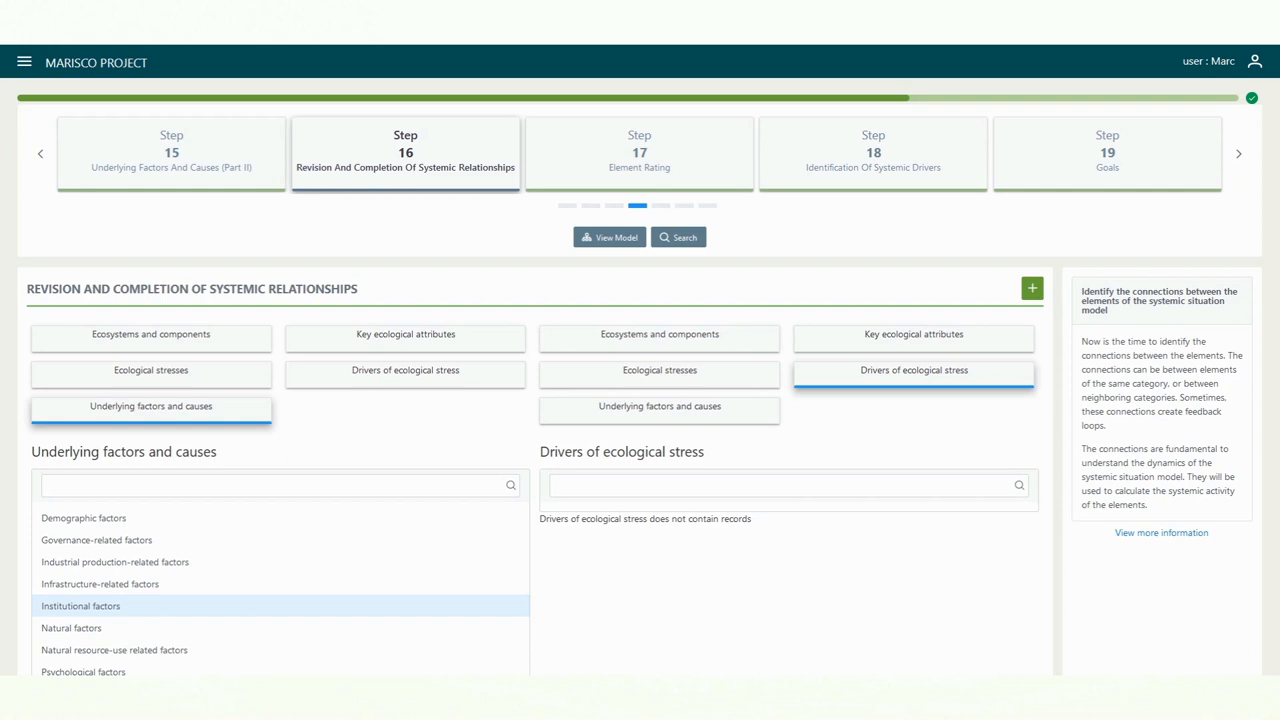
click(1031, 288)
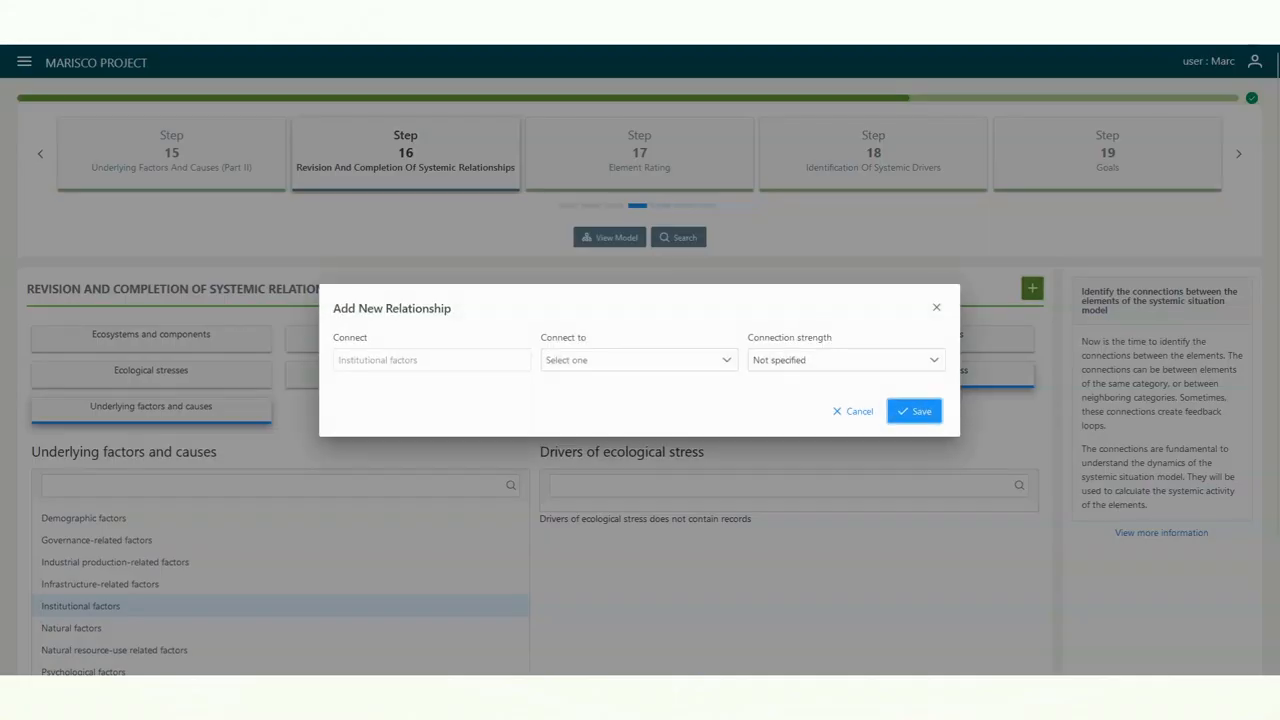
Link Institutional factors to Pollution with Strong strength, then view the systemic situation model
click(637, 359)
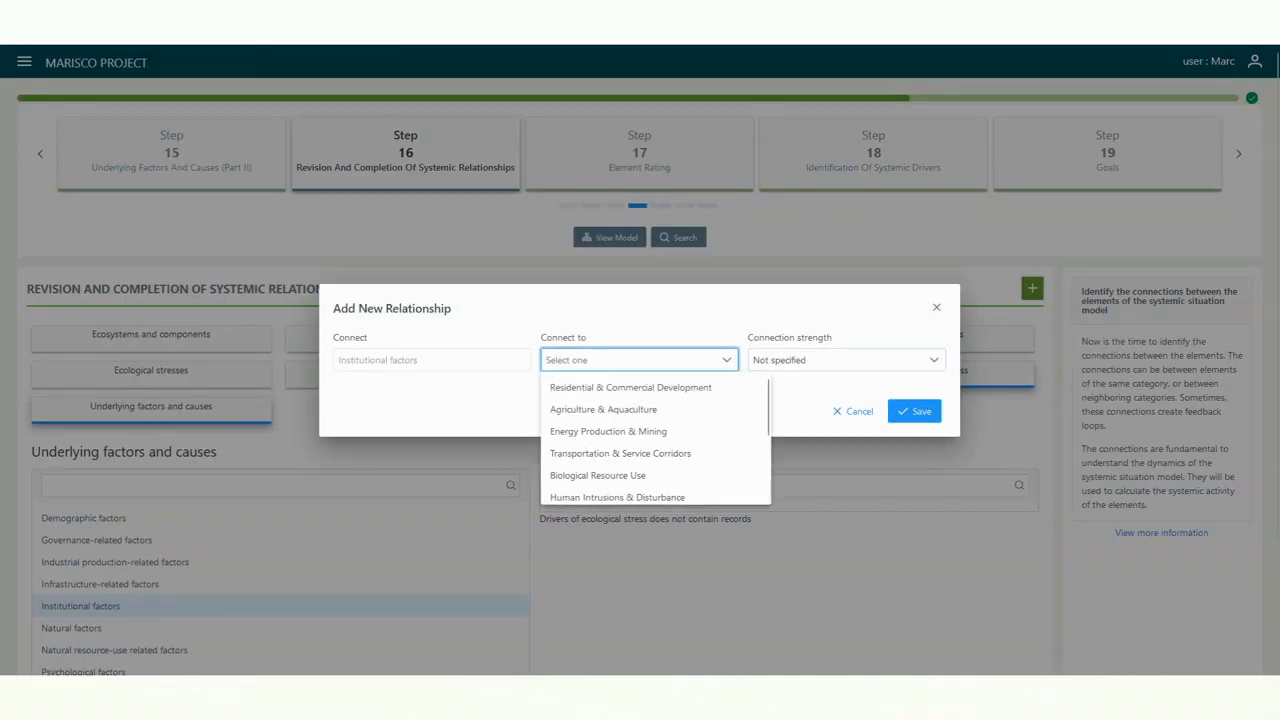
mouse_move(608, 431)
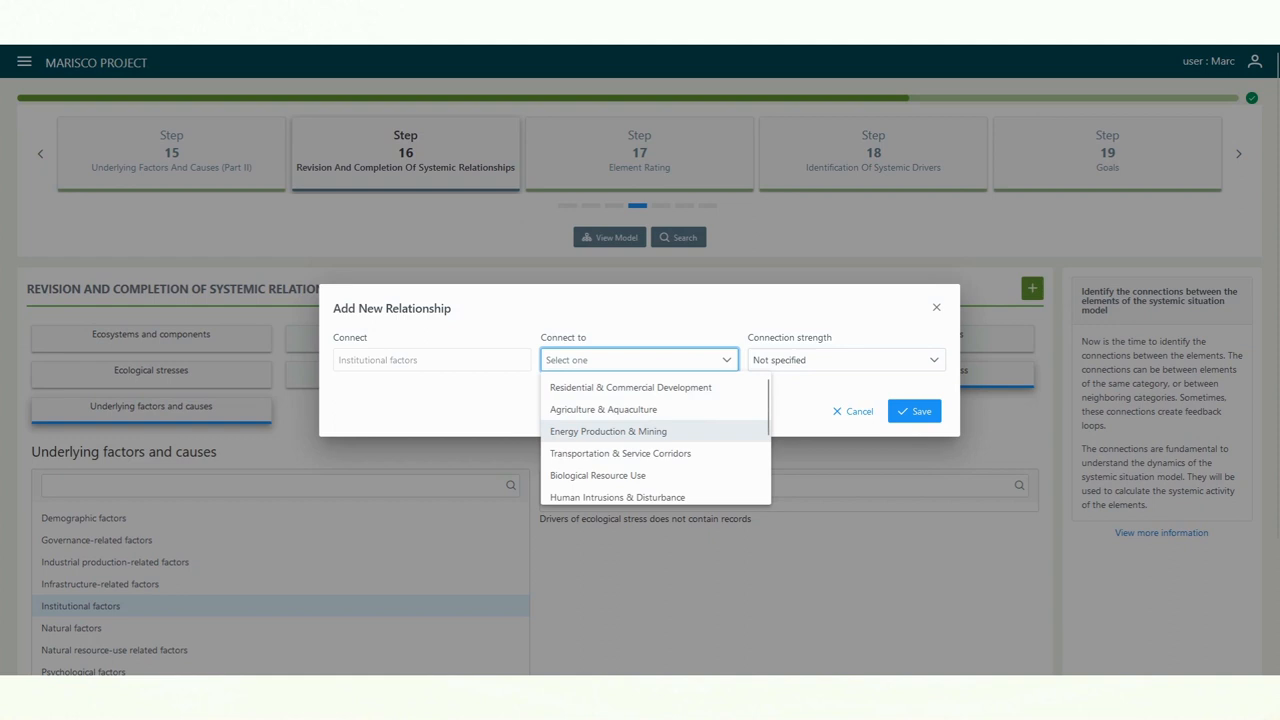
scroll(down, 3)
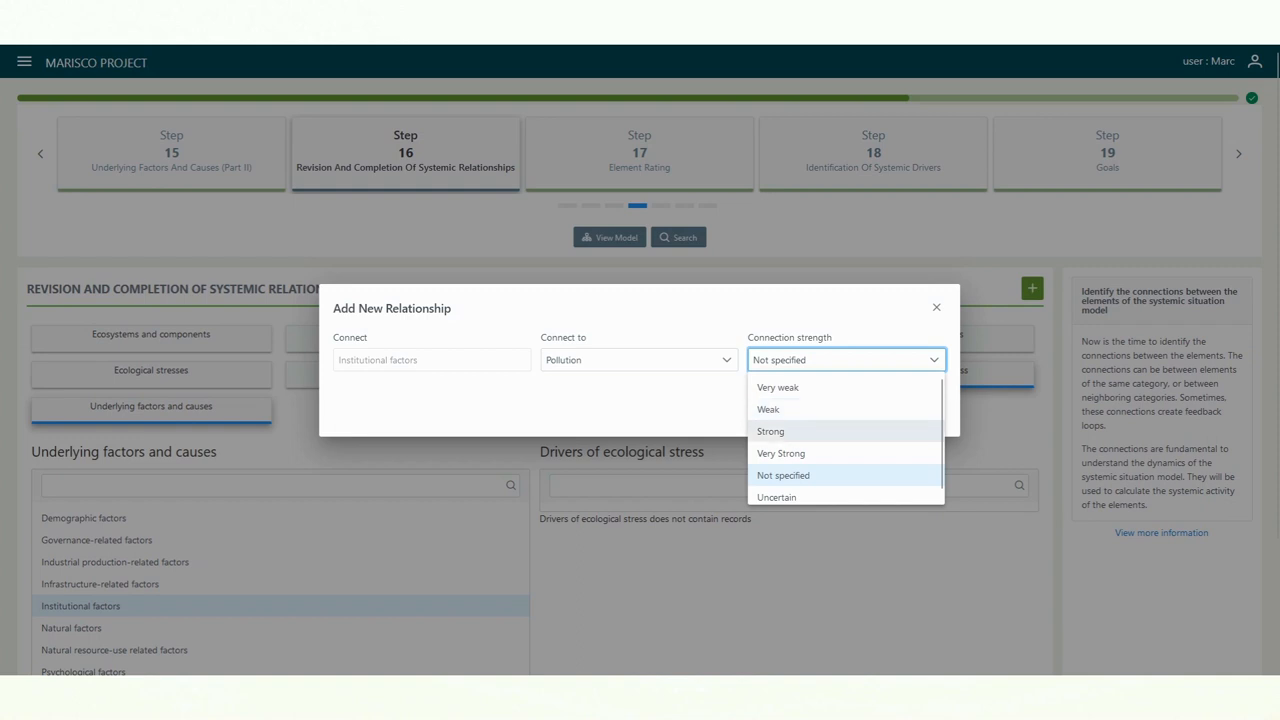
mouse_move(781, 453)
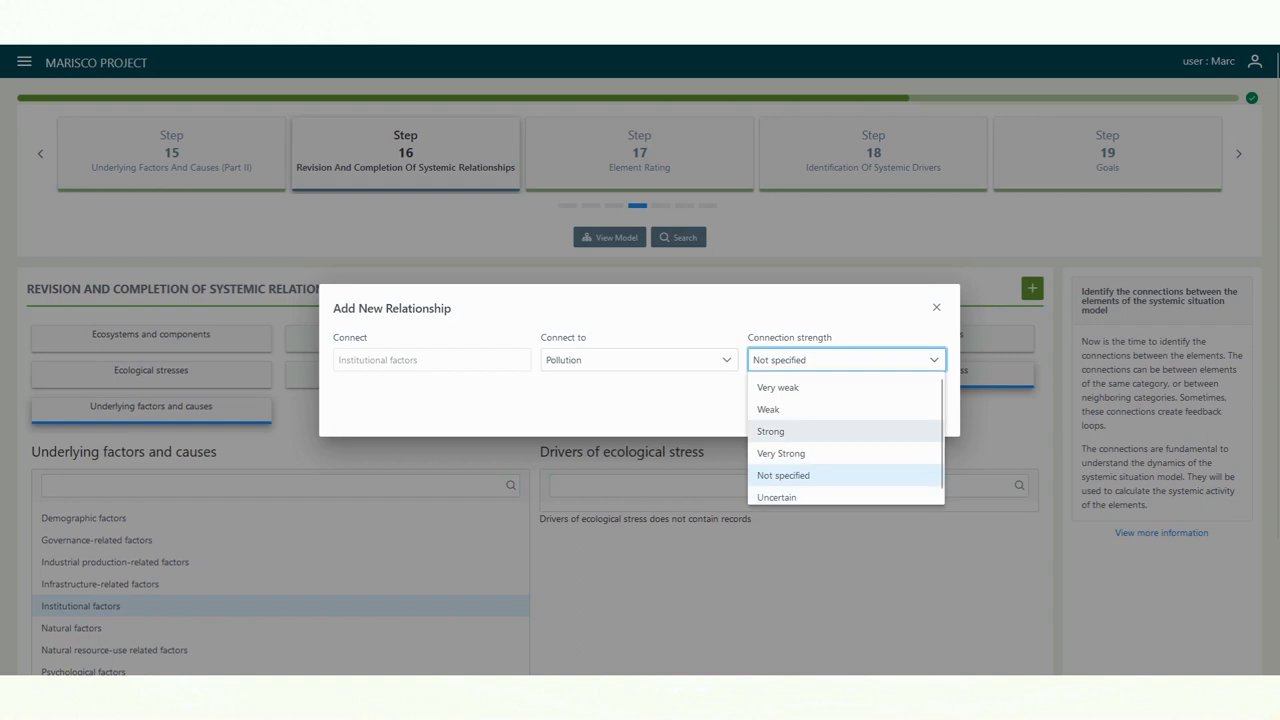
click(936, 307)
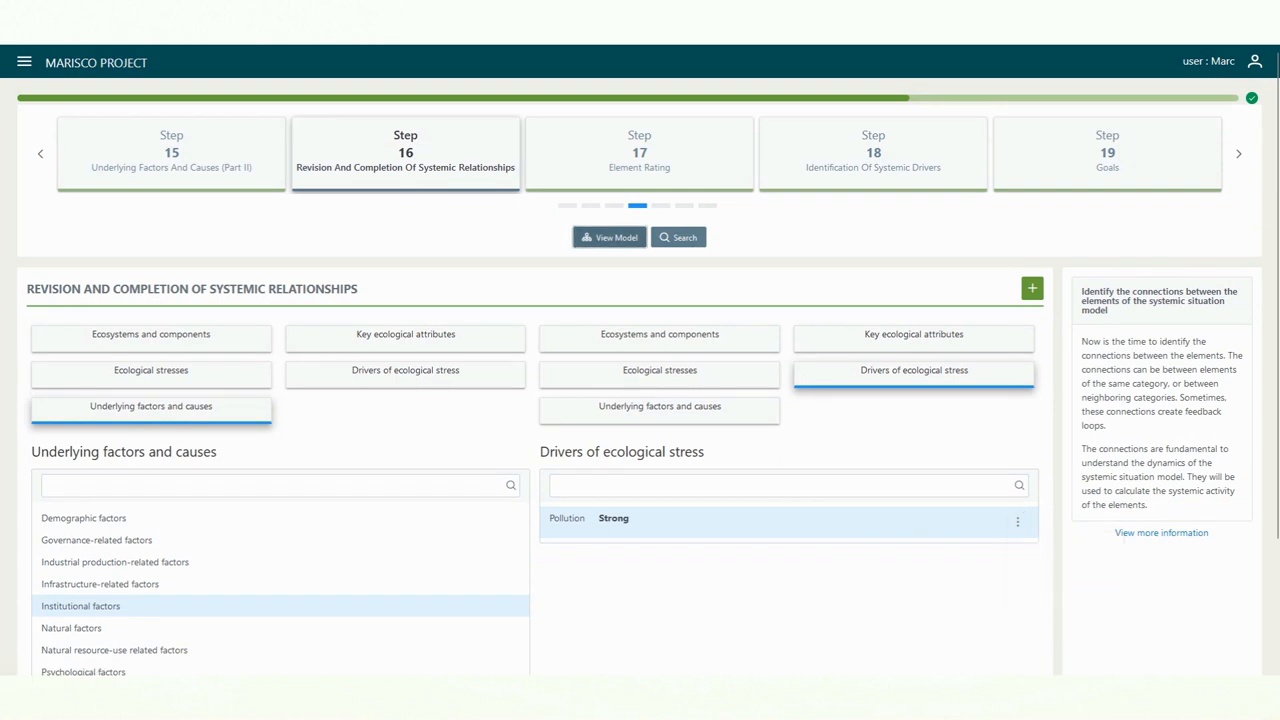
click(609, 237)
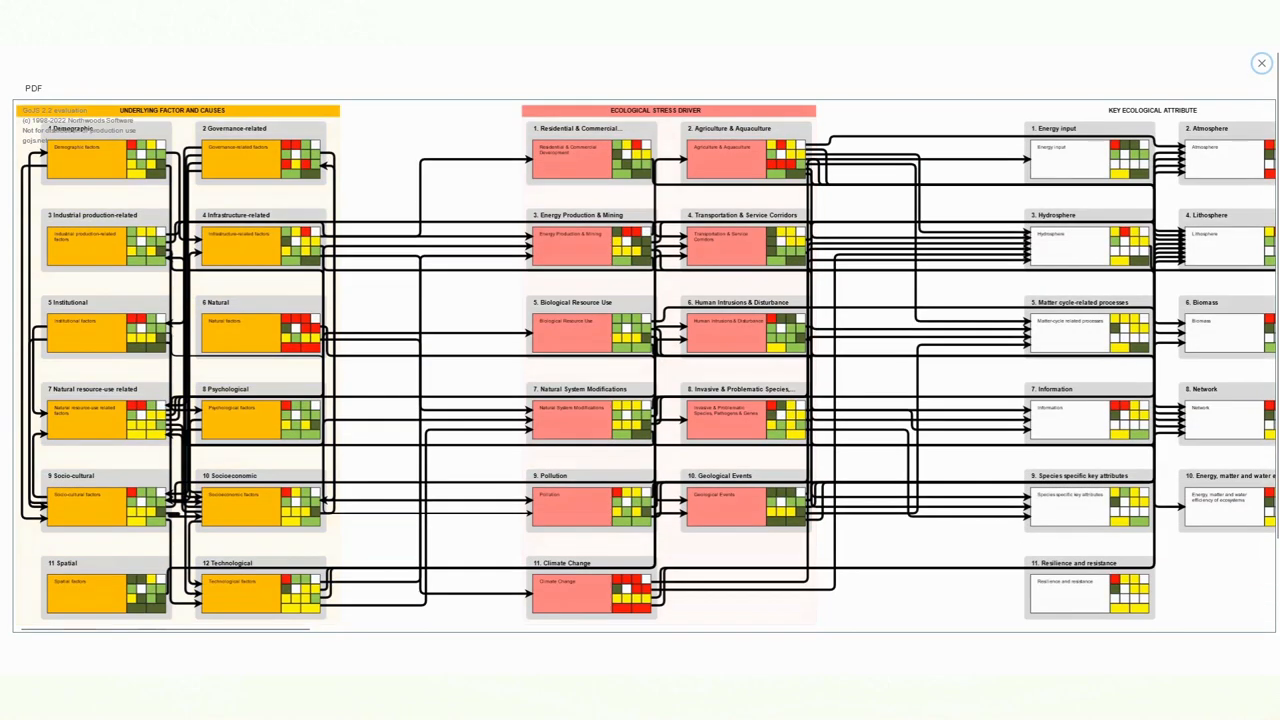